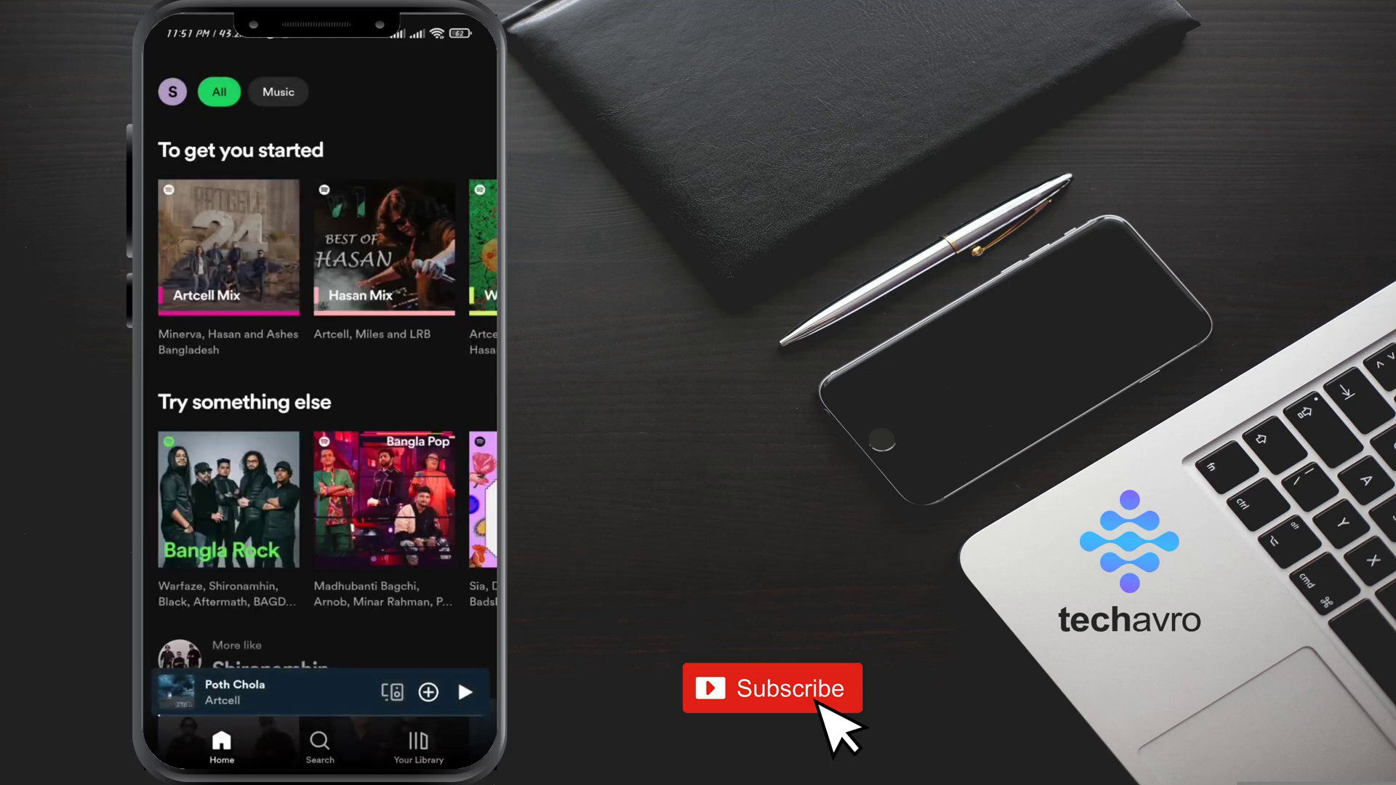
# Expand the mini player into the Poth Chola now-playing view and bring up its queue.
pyautogui.scroll(-3)
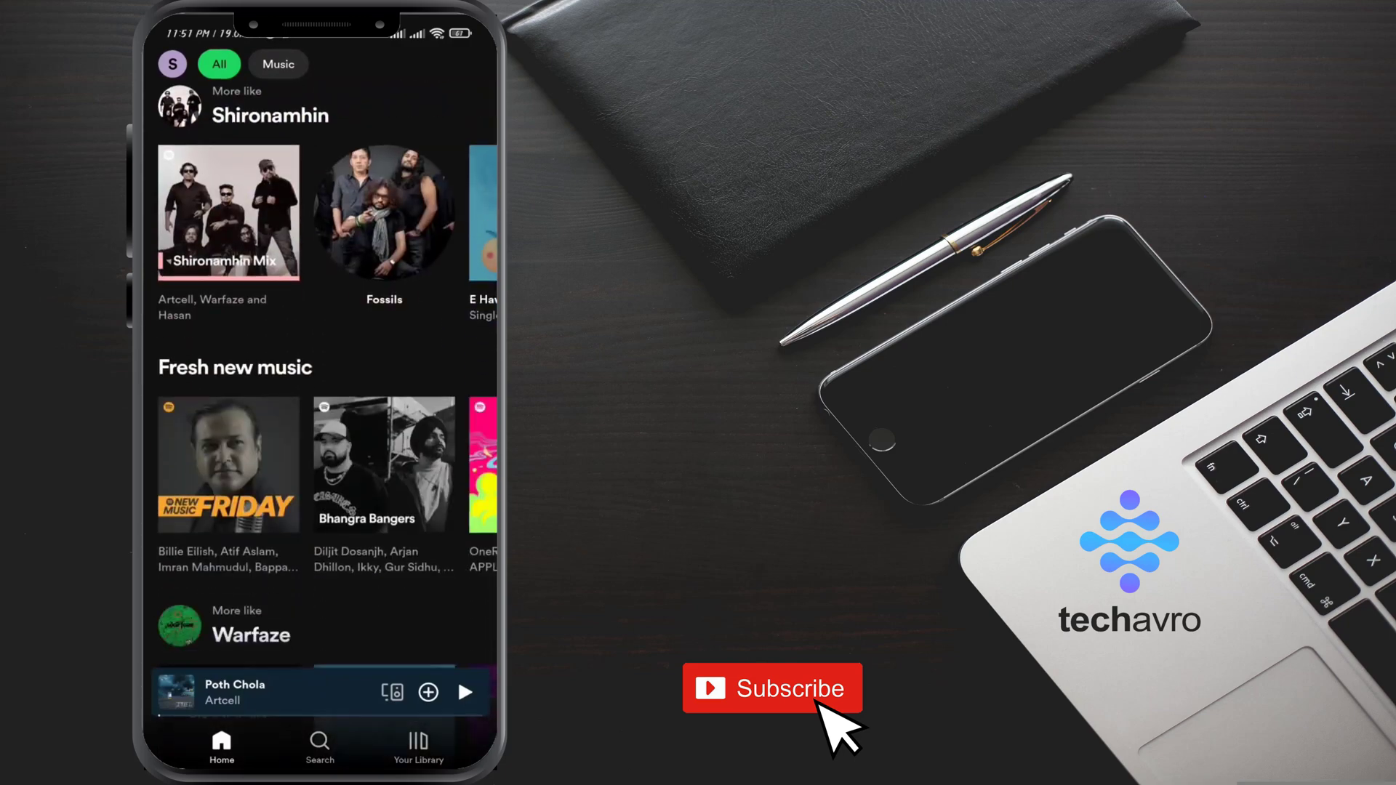
pyautogui.scroll(-3)
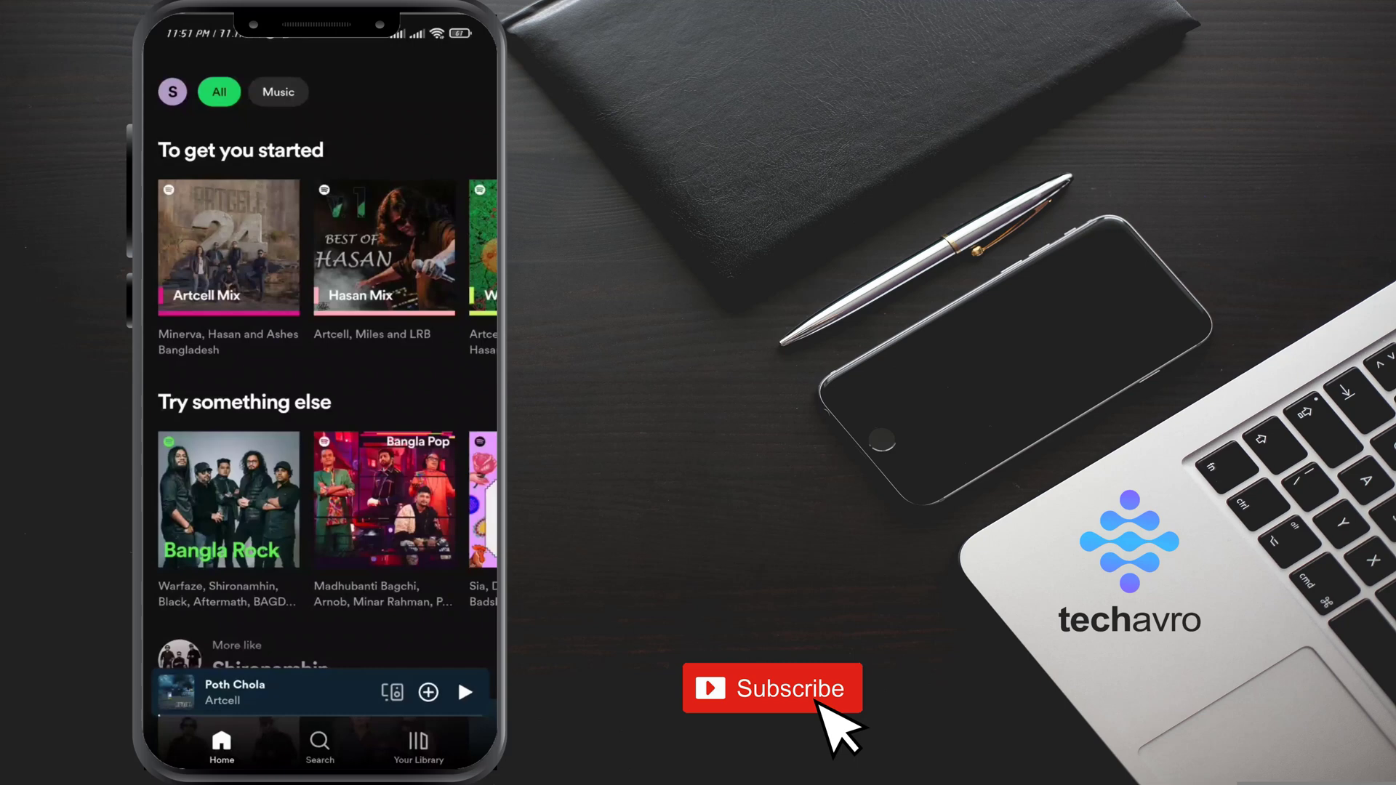
pyautogui.click(464, 693)
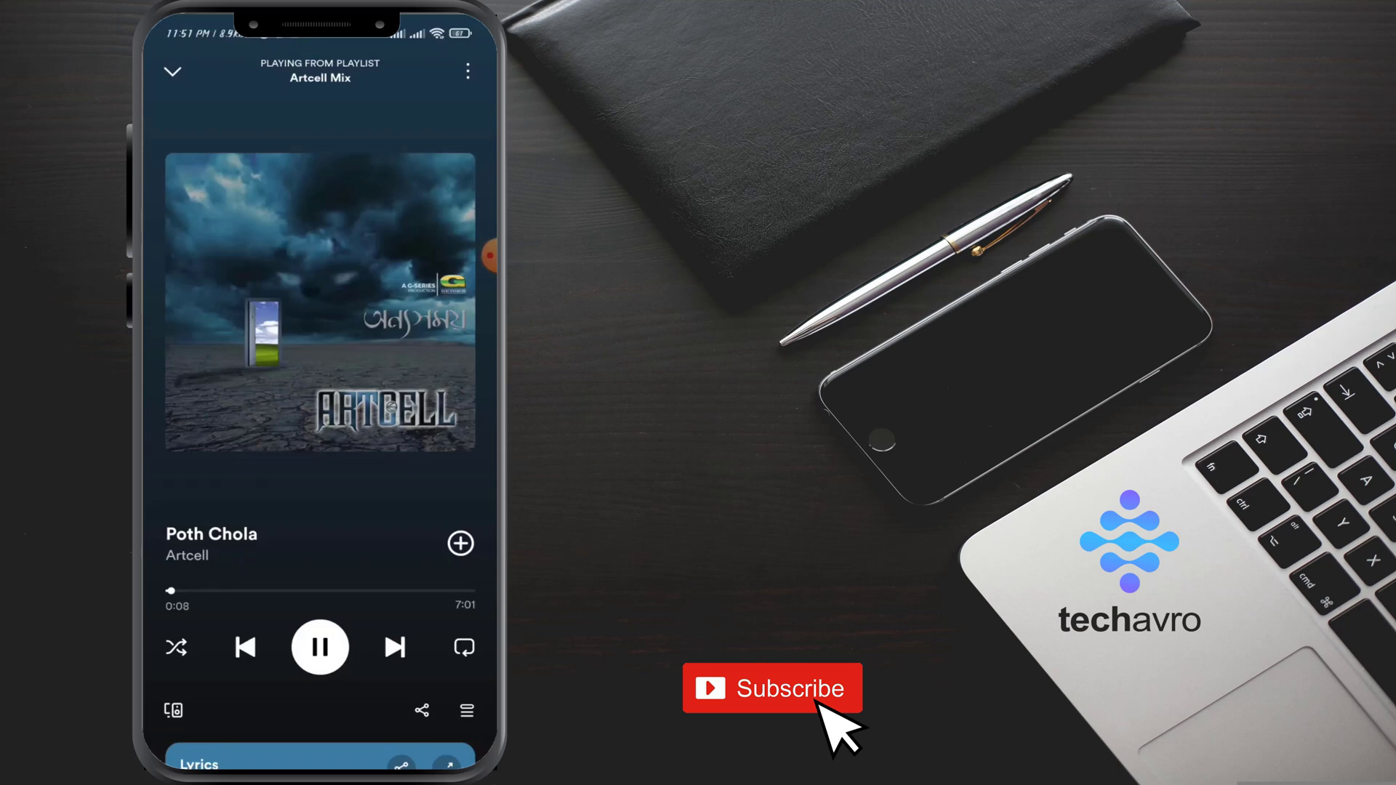
pyautogui.click(466, 711)
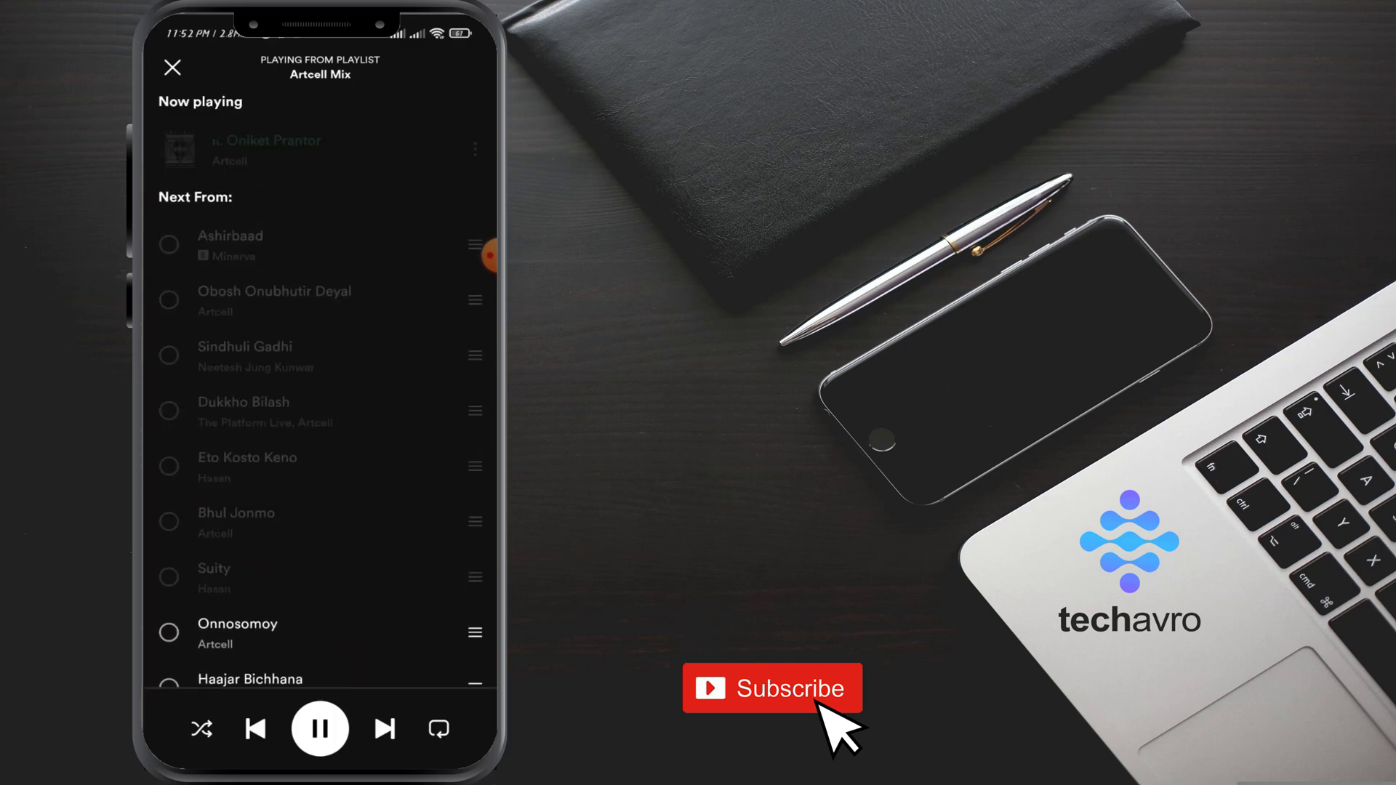
# Scroll down the Artcell Mix queue to later tracks through 'Ki Hole Ki Hoto' by Arnob.
pyautogui.scroll(-3)
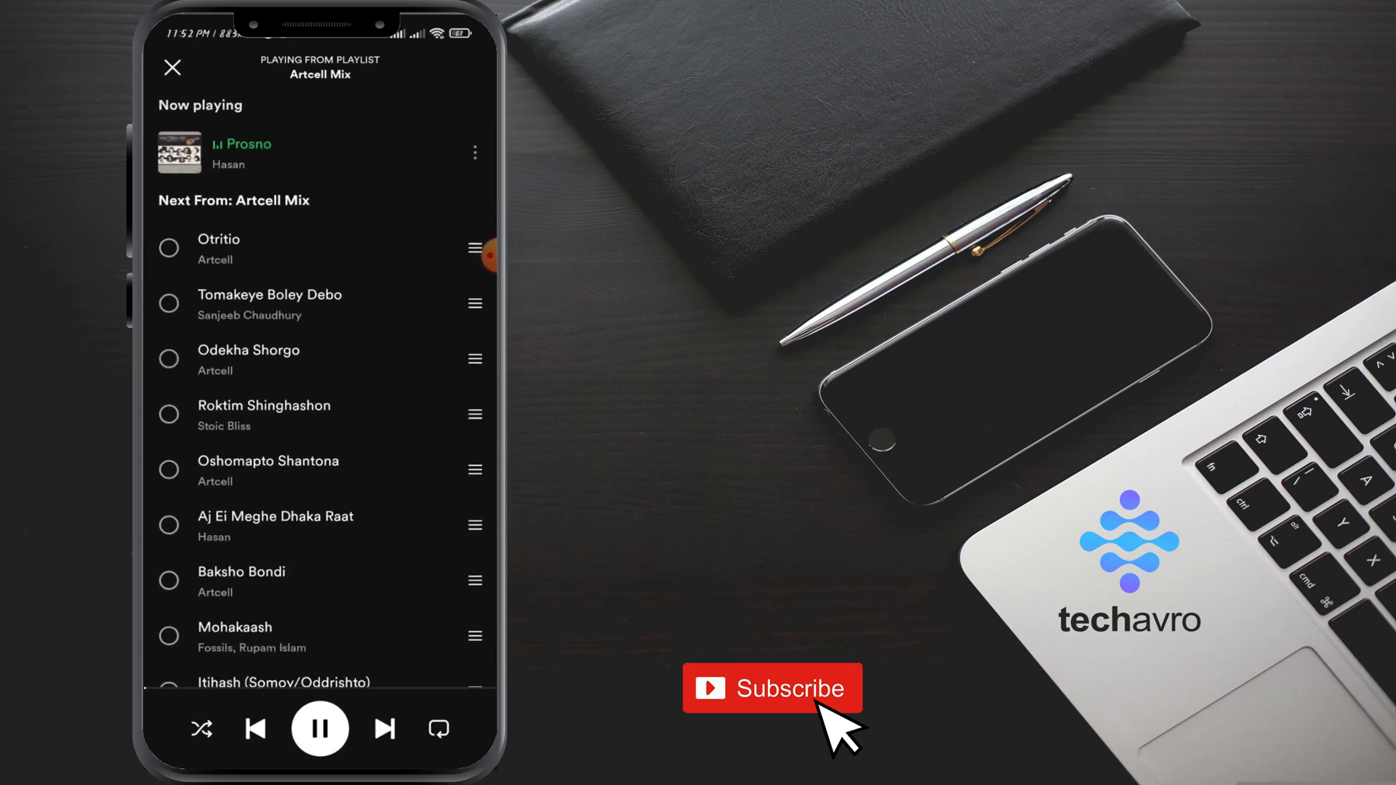
pyautogui.scroll(-3)
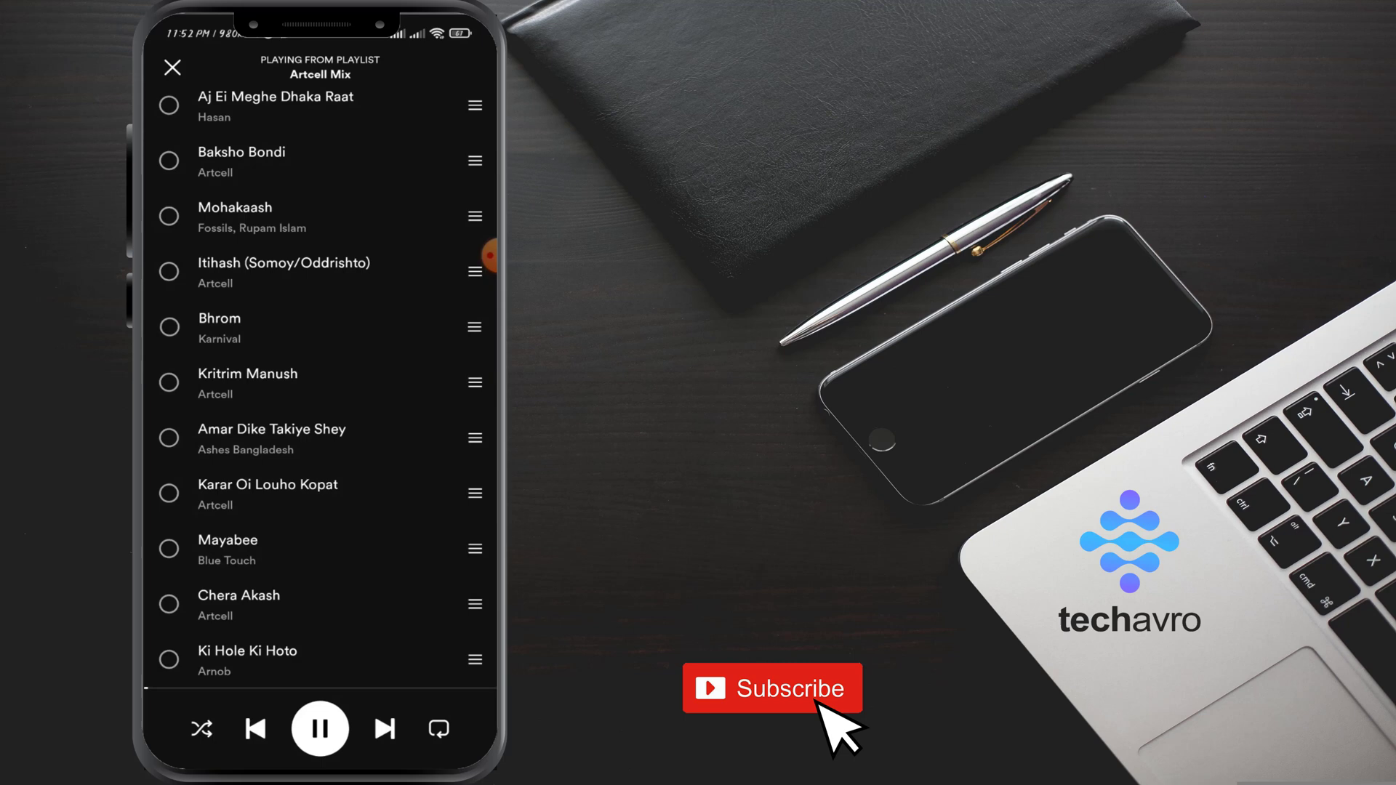